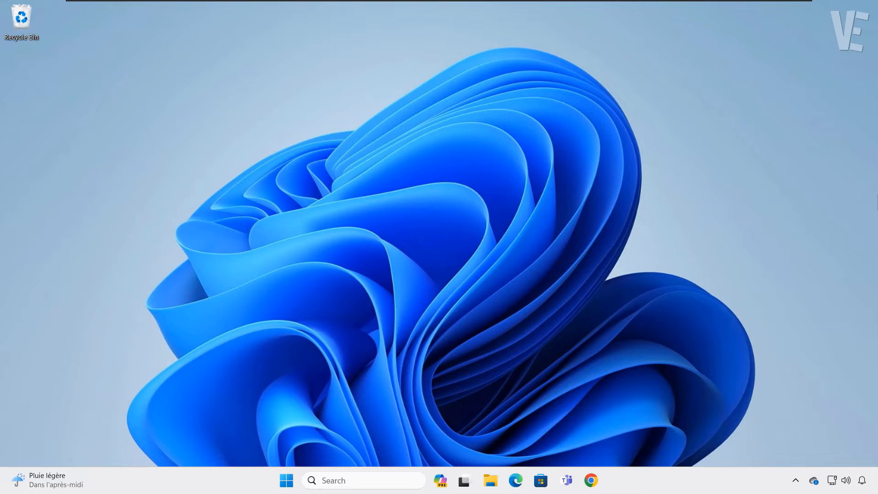
Toggle Caps Lock on and off to show the capital letters overlay.
{"action": "key", "text": "capslock"}
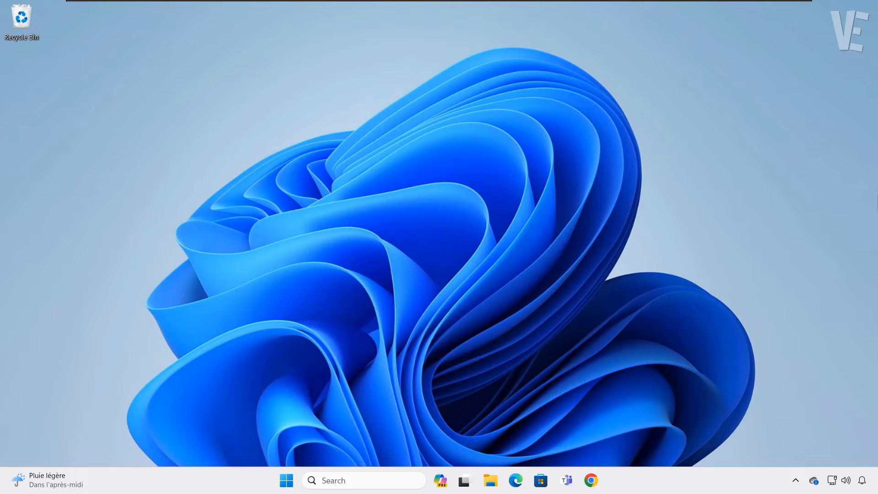
{"action": "key", "text": "capslock"}
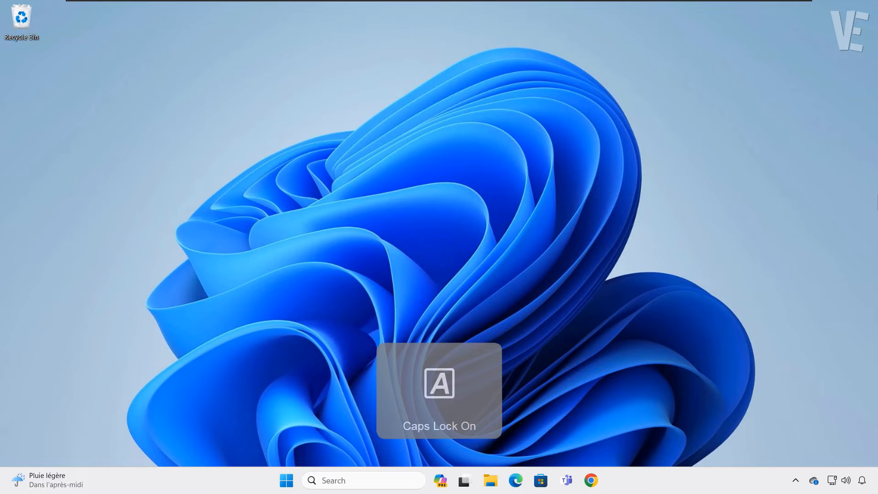
{"action": "key", "text": "capslock"}
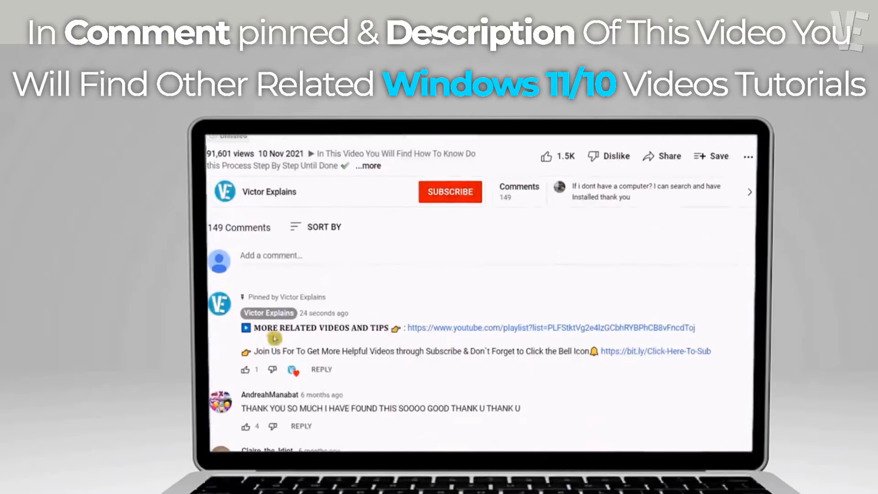
{"action": "scroll", "scroll_direction": "up", "scroll_amount": 3}
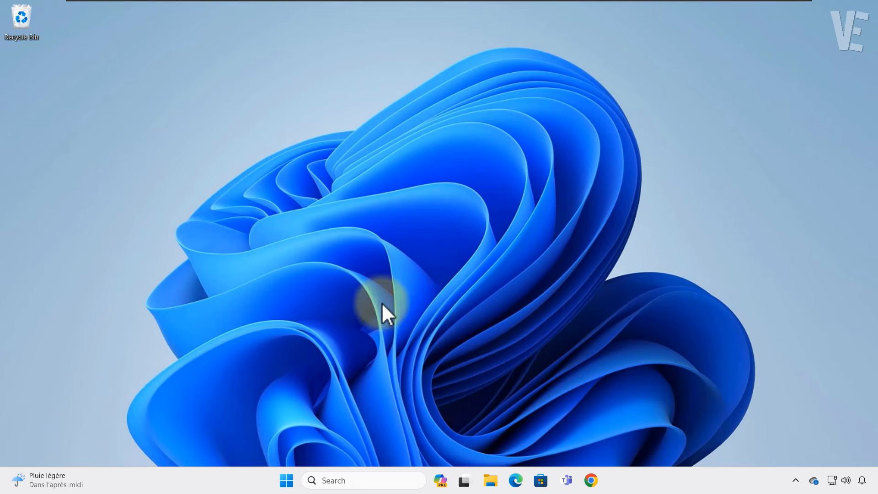
Search Start for 'run' and launch the Run app from the results.
{"action": "left_click", "coordinate": [287, 479]}
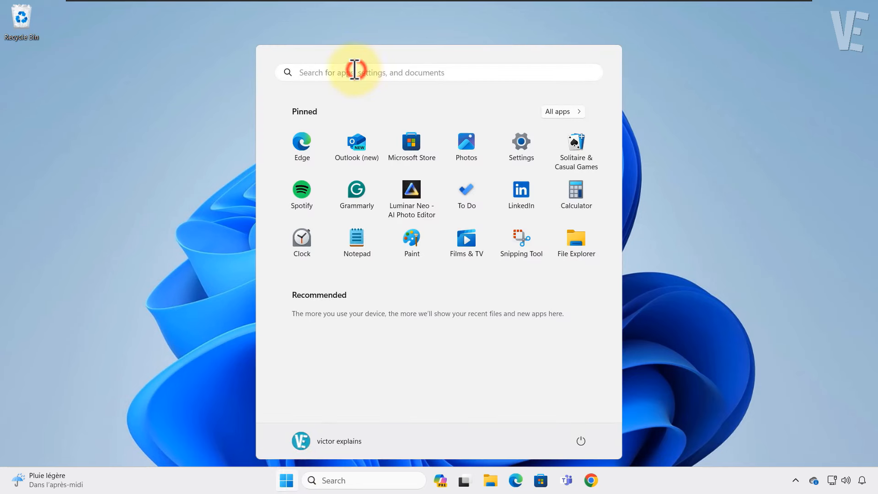
{"action": "type", "text": "ru"}
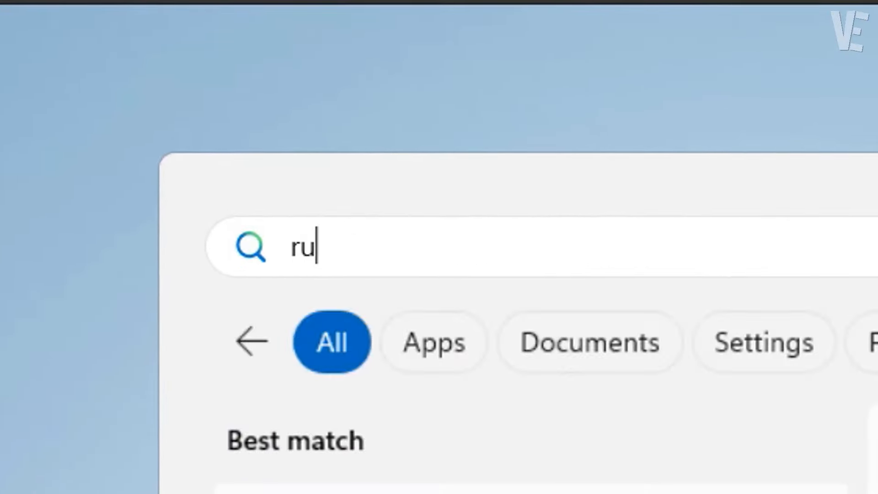
{"action": "type", "text": "n"}
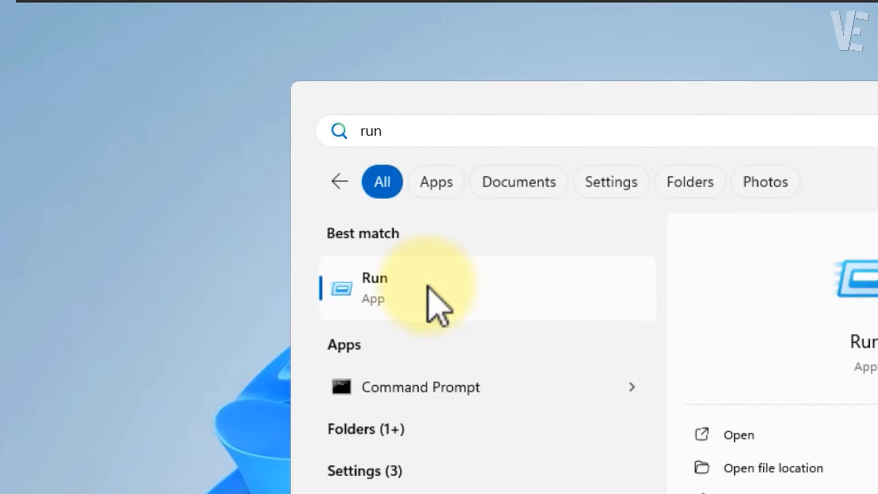
{"action": "left_click", "coordinate": [374, 287]}
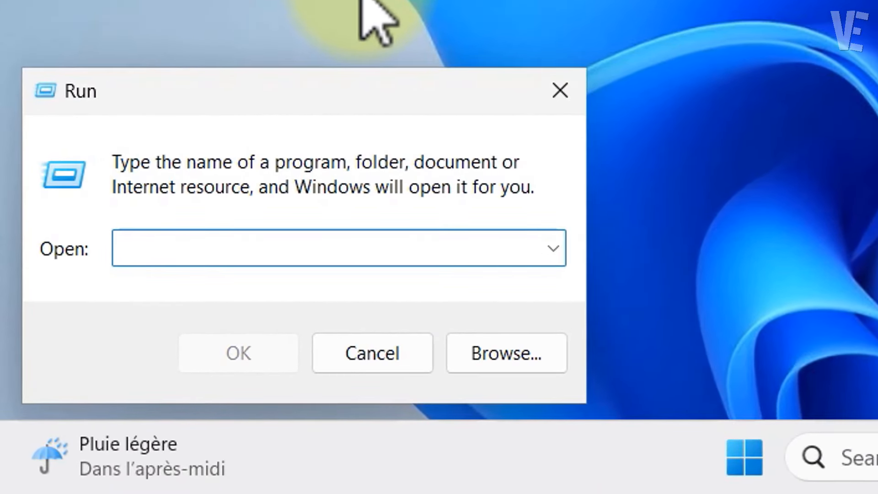
Run appwiz.cpl to open the list of installed programs.
{"action": "type", "text": "appwi"}
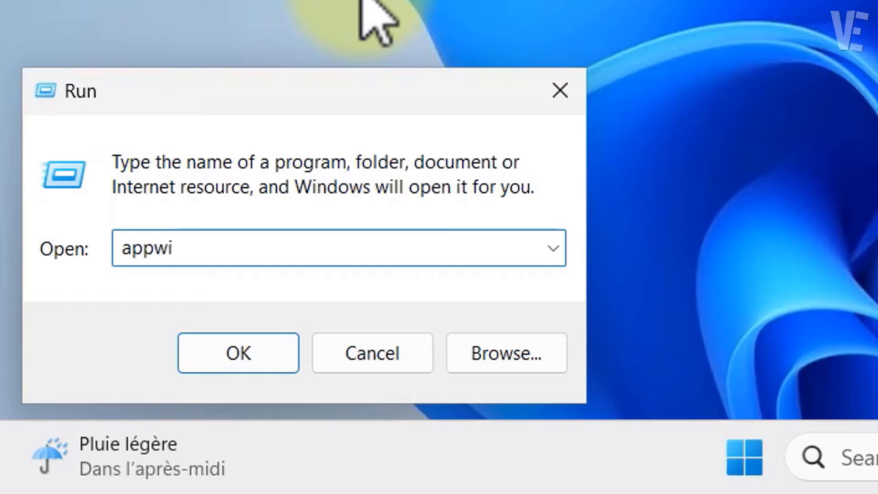
{"action": "type", "text": "z.cpl"}
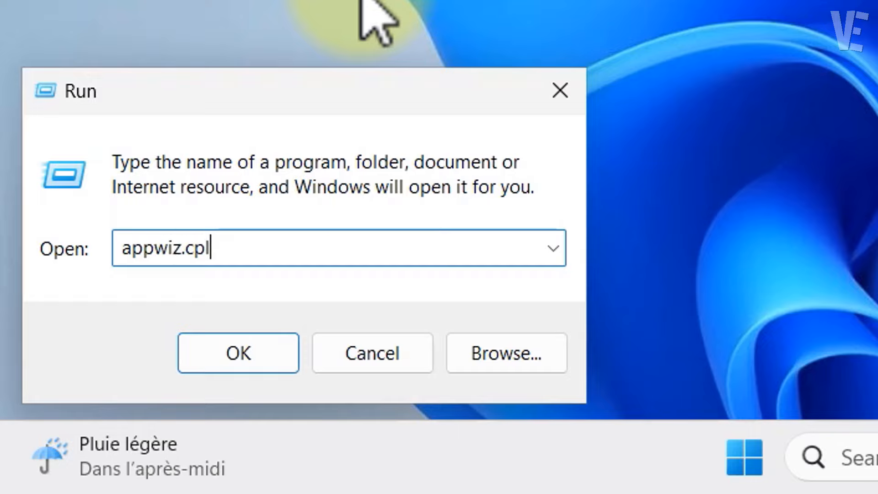
{"action": "left_click", "coordinate": [237, 352]}
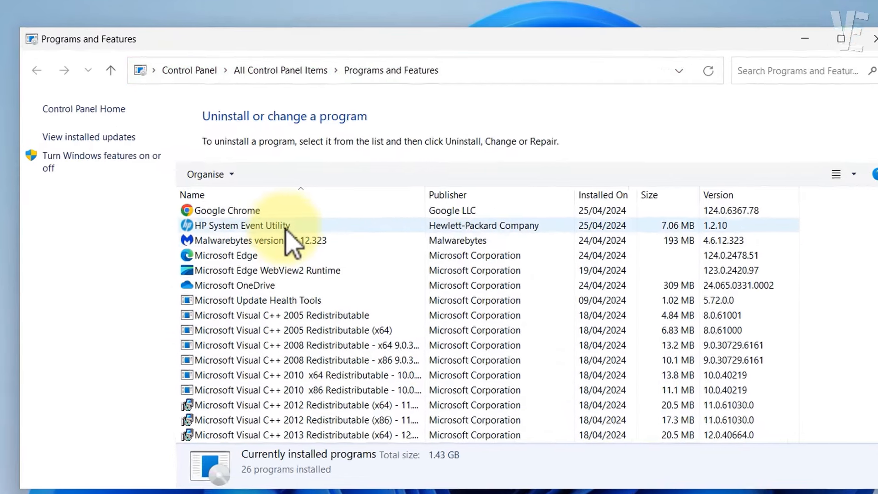
Remove HP System Event Utility, approving both Yes prompts, then close Programs and Features.
{"action": "left_click", "coordinate": [241, 225]}
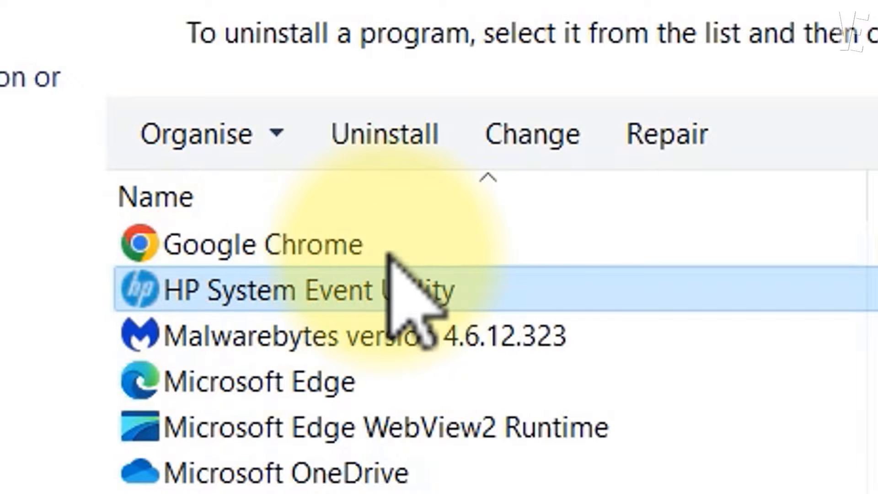
{"action": "left_click", "coordinate": [384, 133]}
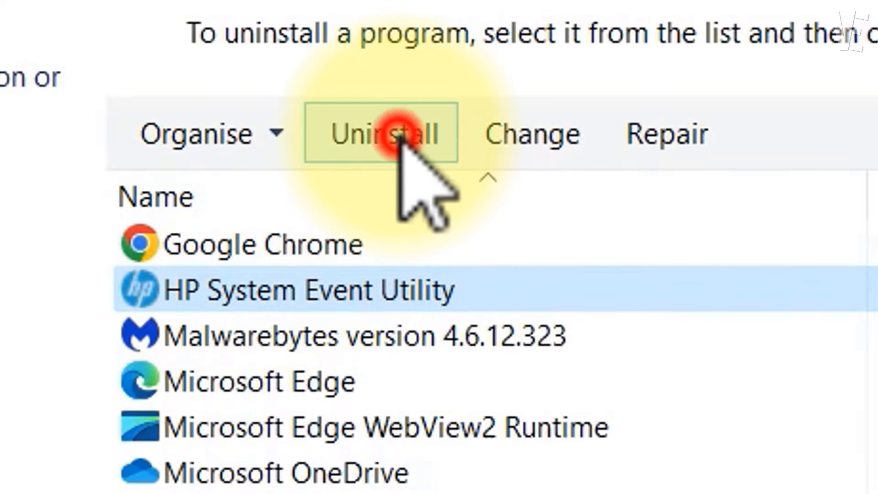
{"action": "left_click", "coordinate": [383, 133]}
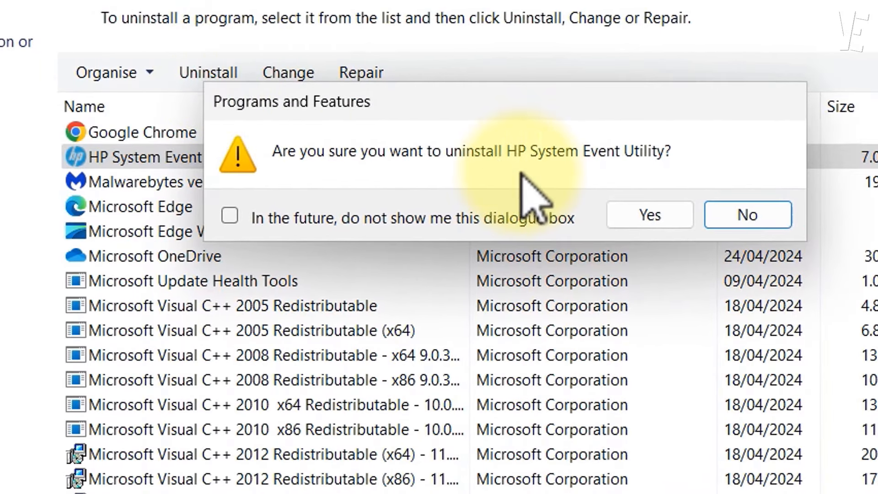
{"action": "left_click", "coordinate": [649, 214]}
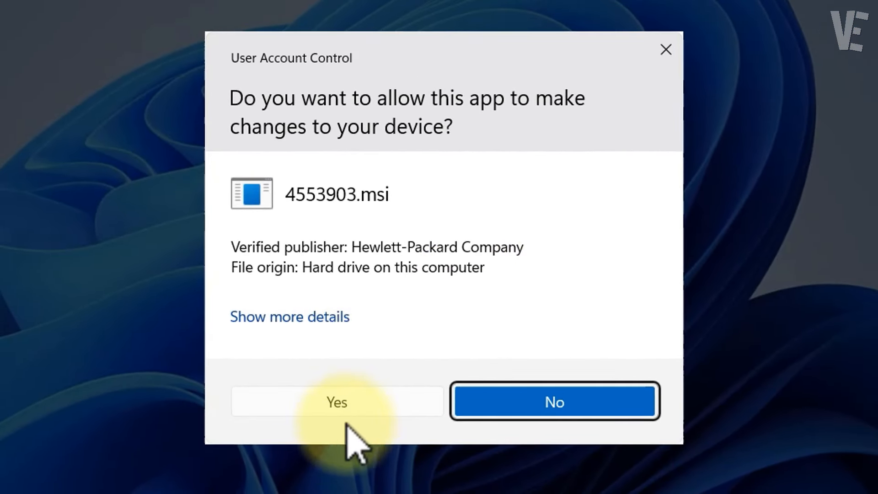
{"action": "left_click", "coordinate": [336, 402]}
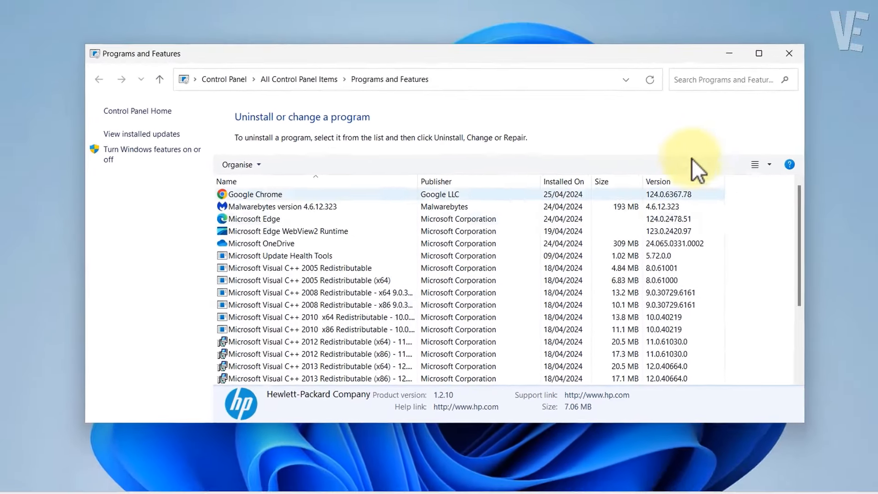
{"action": "left_click", "coordinate": [789, 53]}
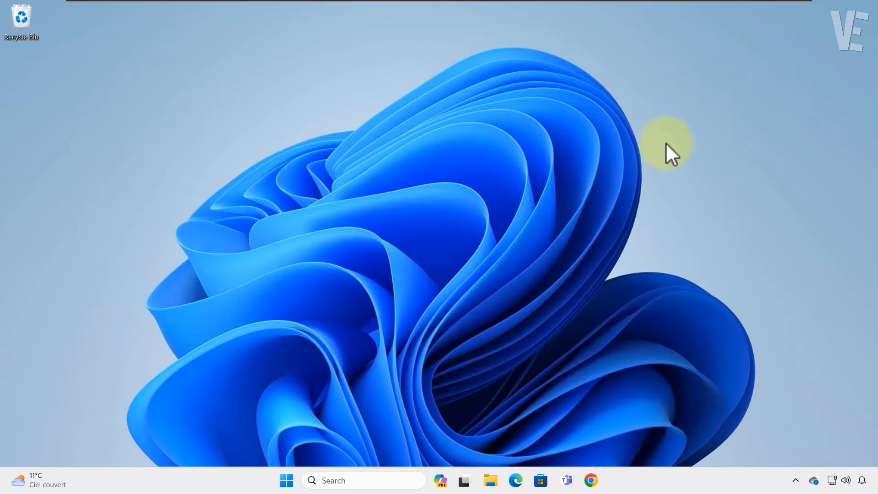
Choose Restart from the Start menu's power options.
{"action": "left_click", "coordinate": [286, 480]}
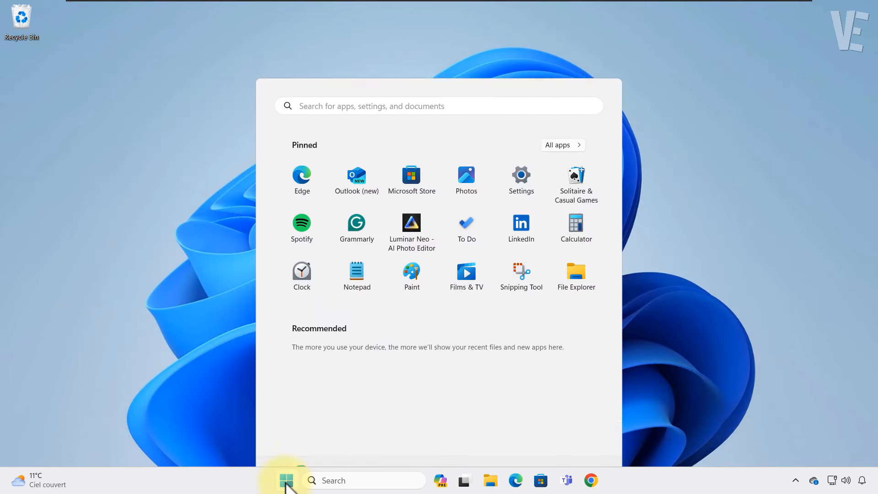
{"action": "left_click", "coordinate": [580, 440]}
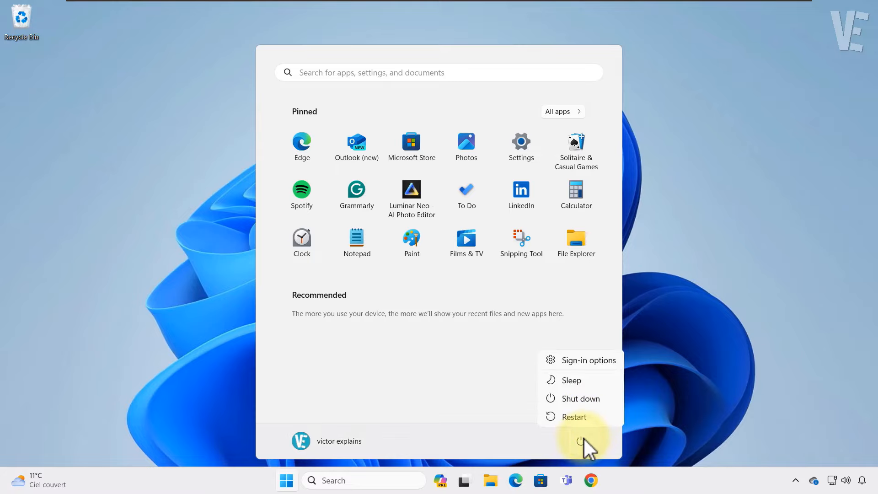
{"action": "mouse_move", "coordinate": [573, 417]}
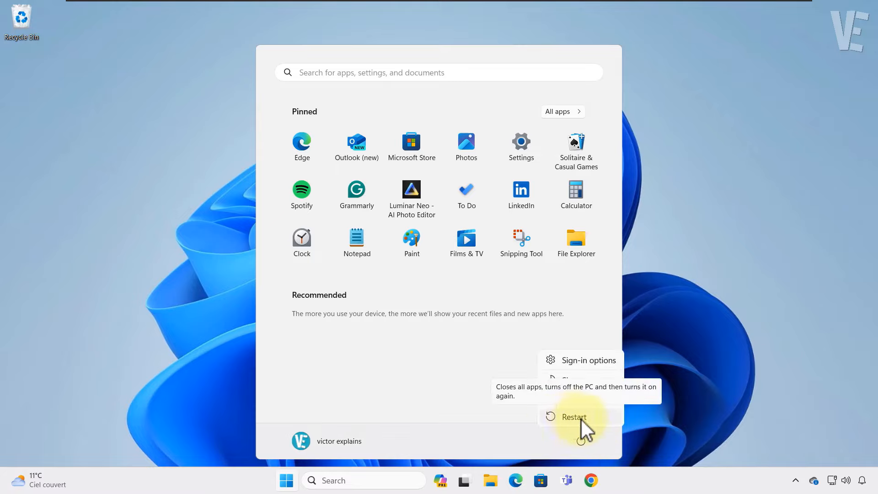
{"action": "left_click", "coordinate": [573, 417]}
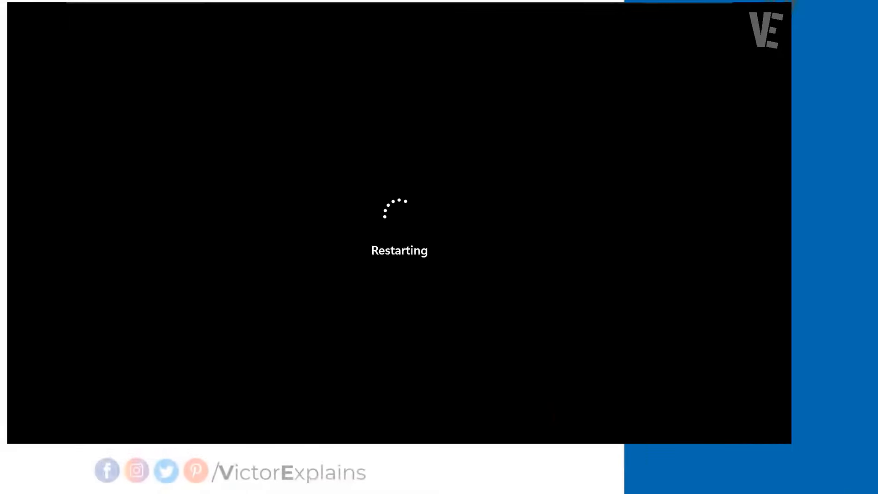